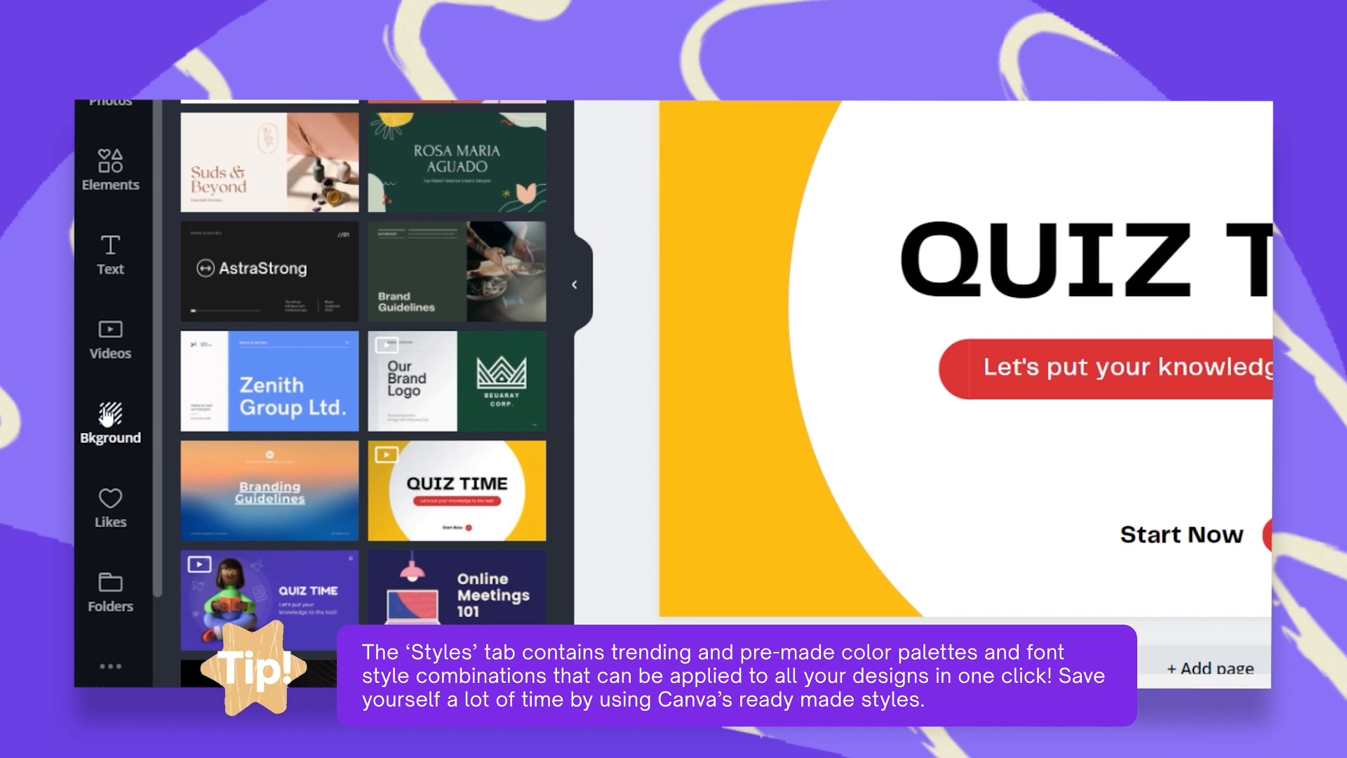
- Bring up the More from Canva panel listing extra apps such as Styles, Music and Charts
scroll(down, 3)
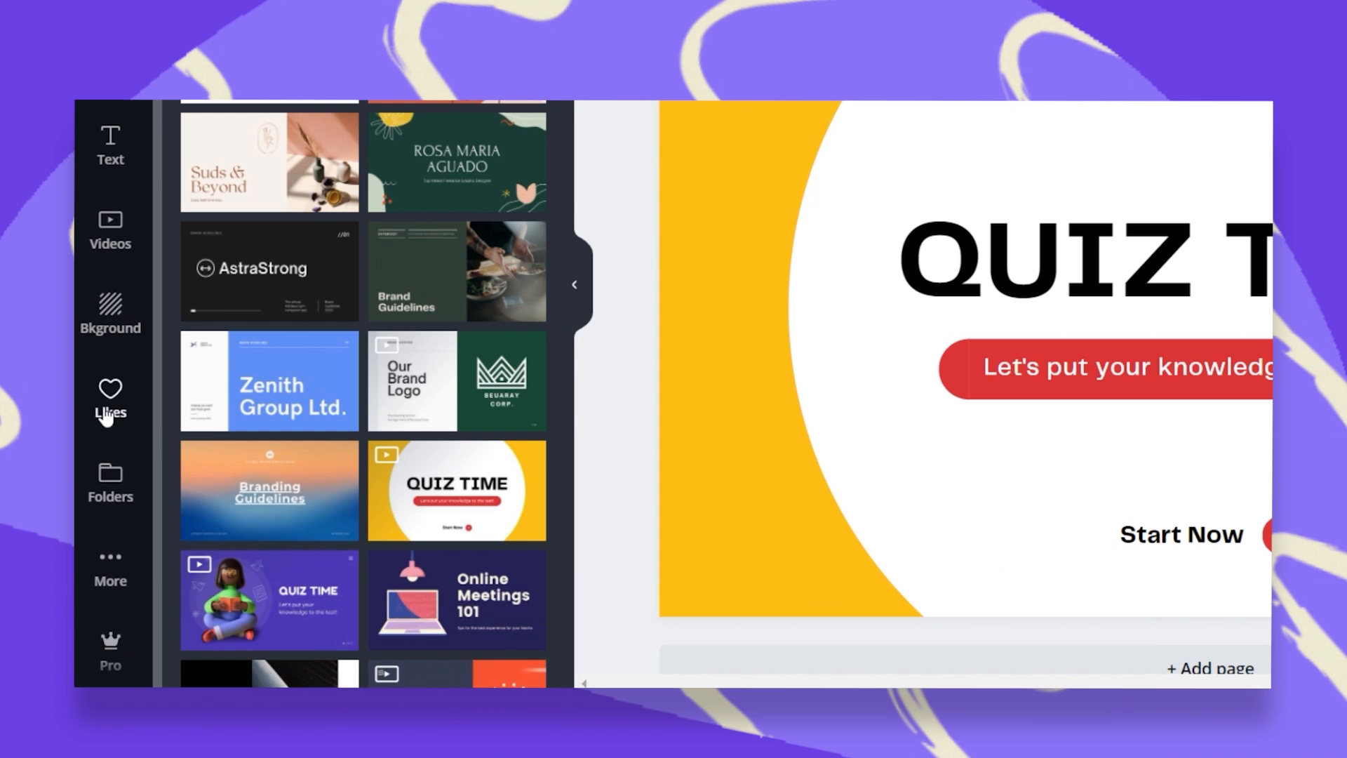
mouse_move(111, 601)
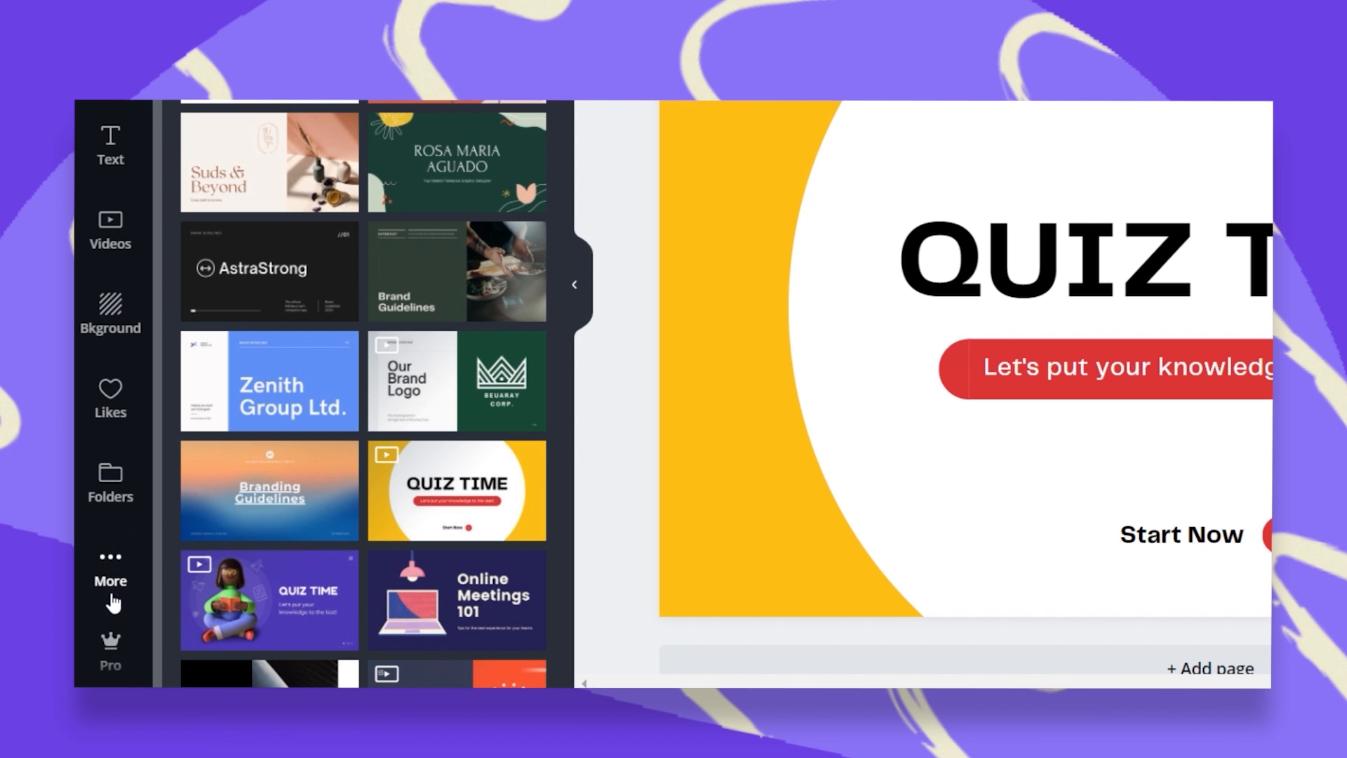
click(110, 567)
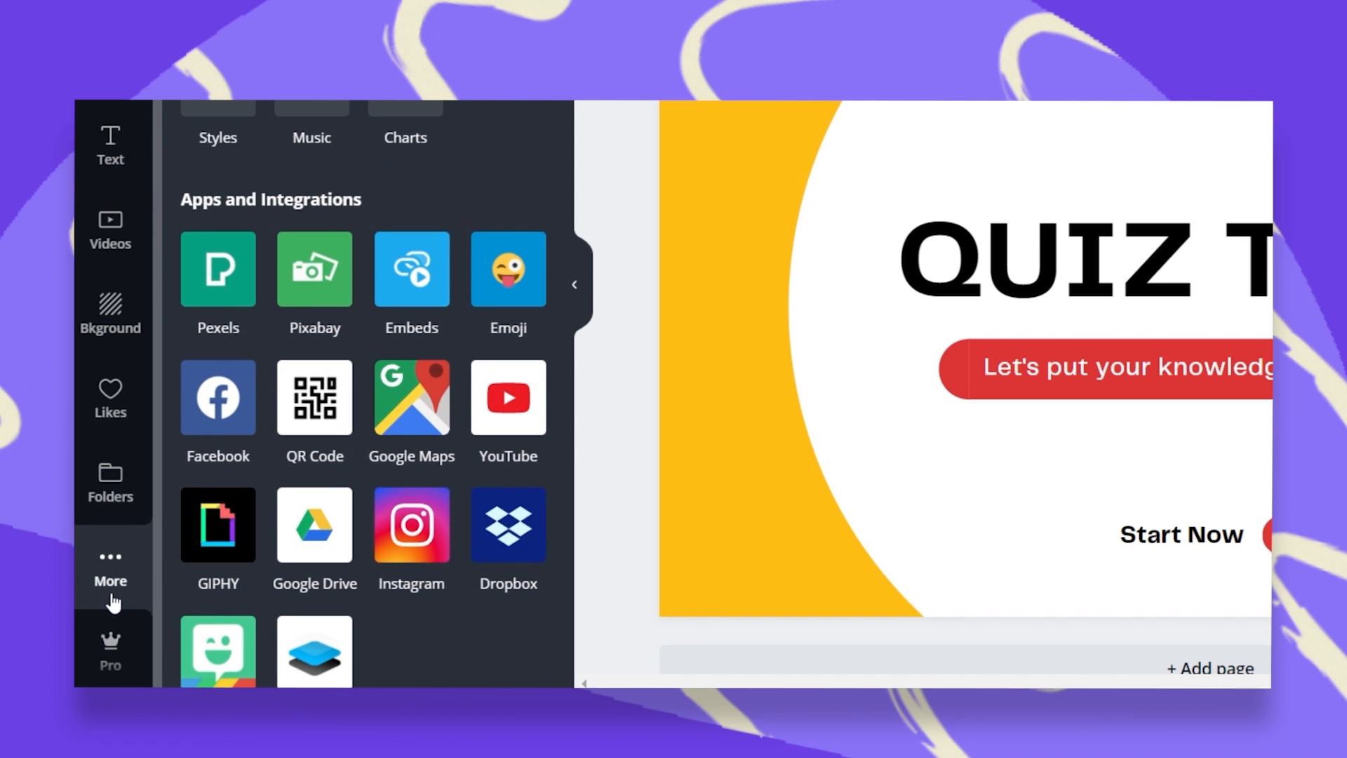
scroll(down, 3)
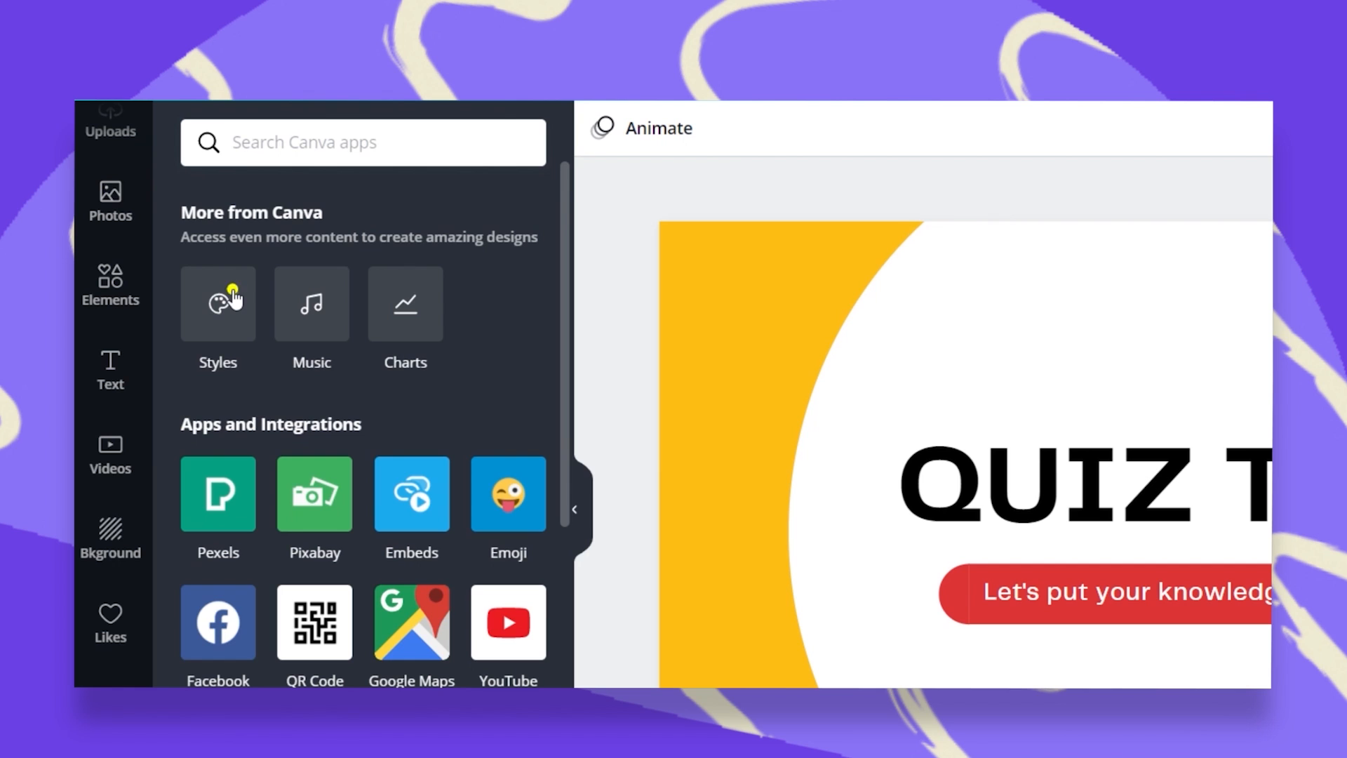
- Browse the Styles collection's Colors, Fonts and All views, ending on the colour palettes
click(218, 304)
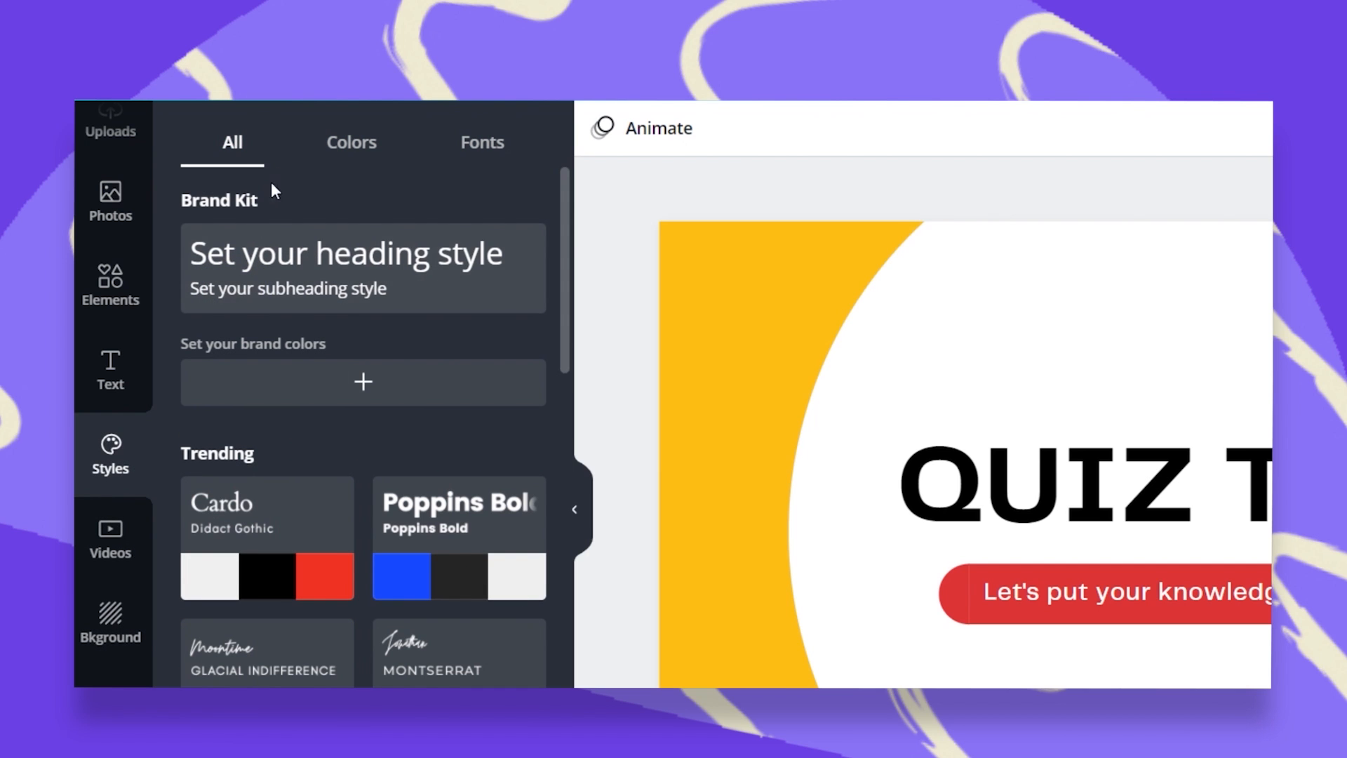
click(351, 141)
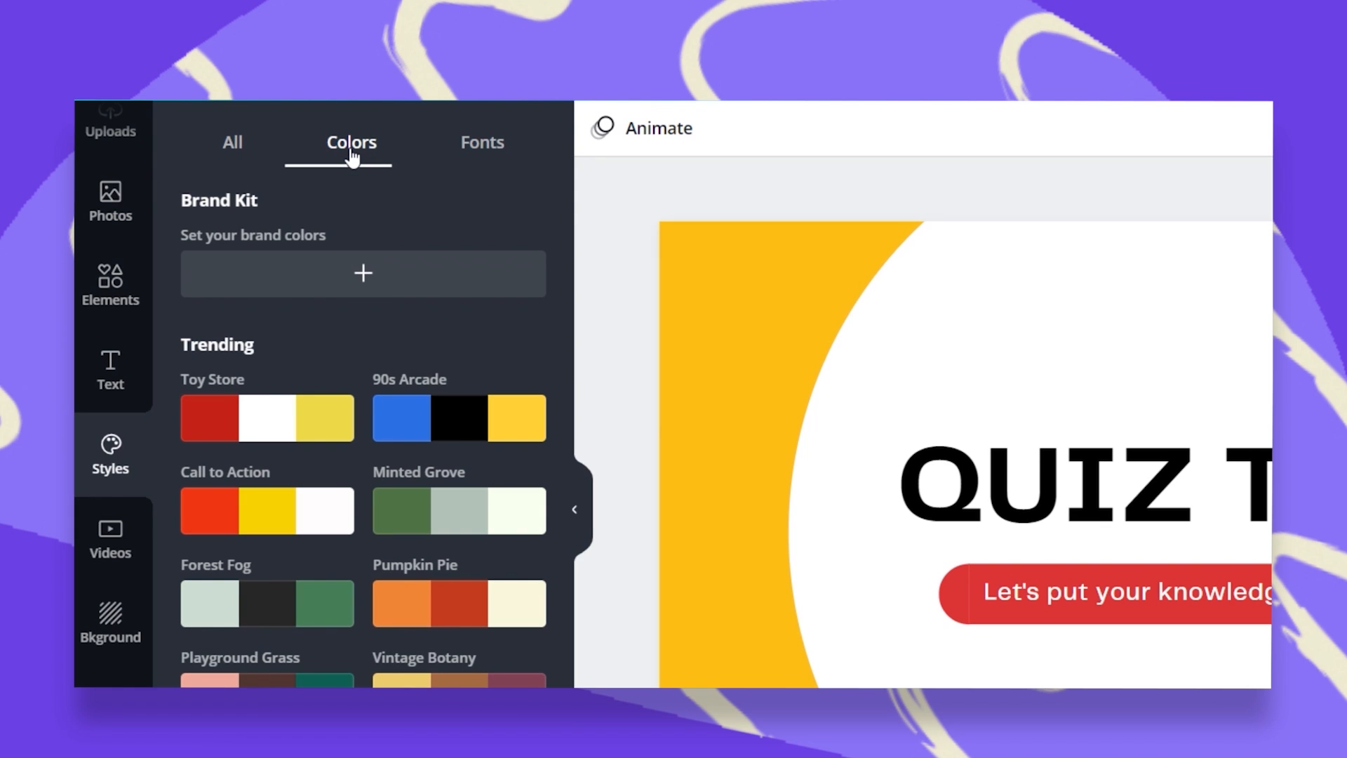
click(482, 142)
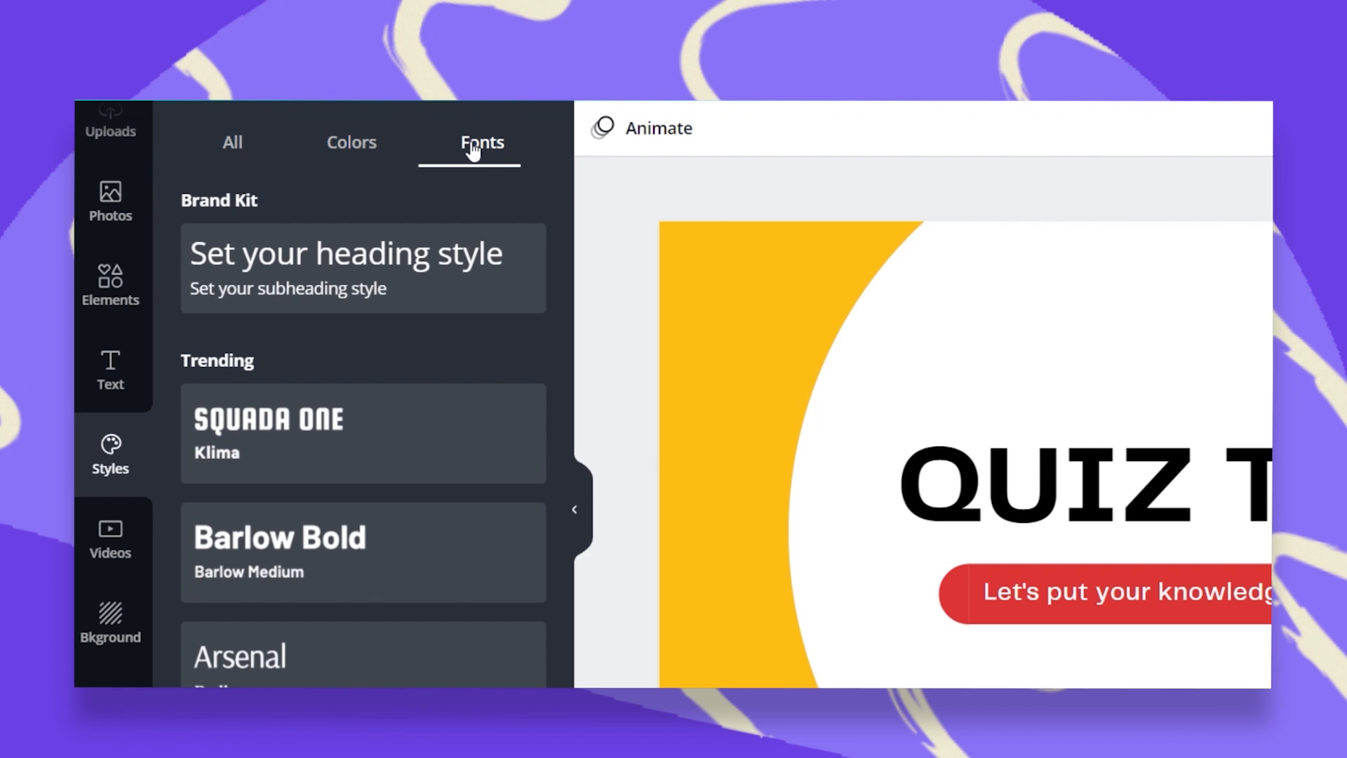
click(233, 142)
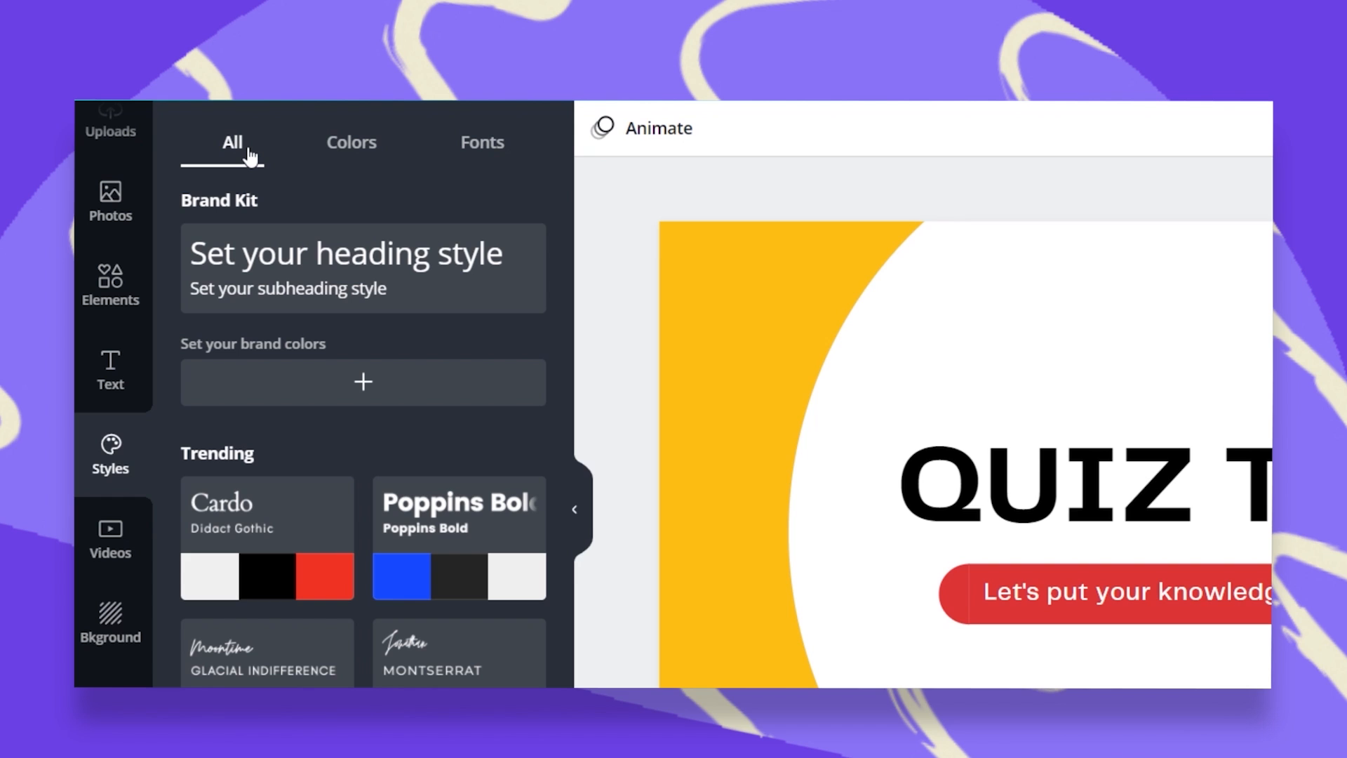
click(350, 143)
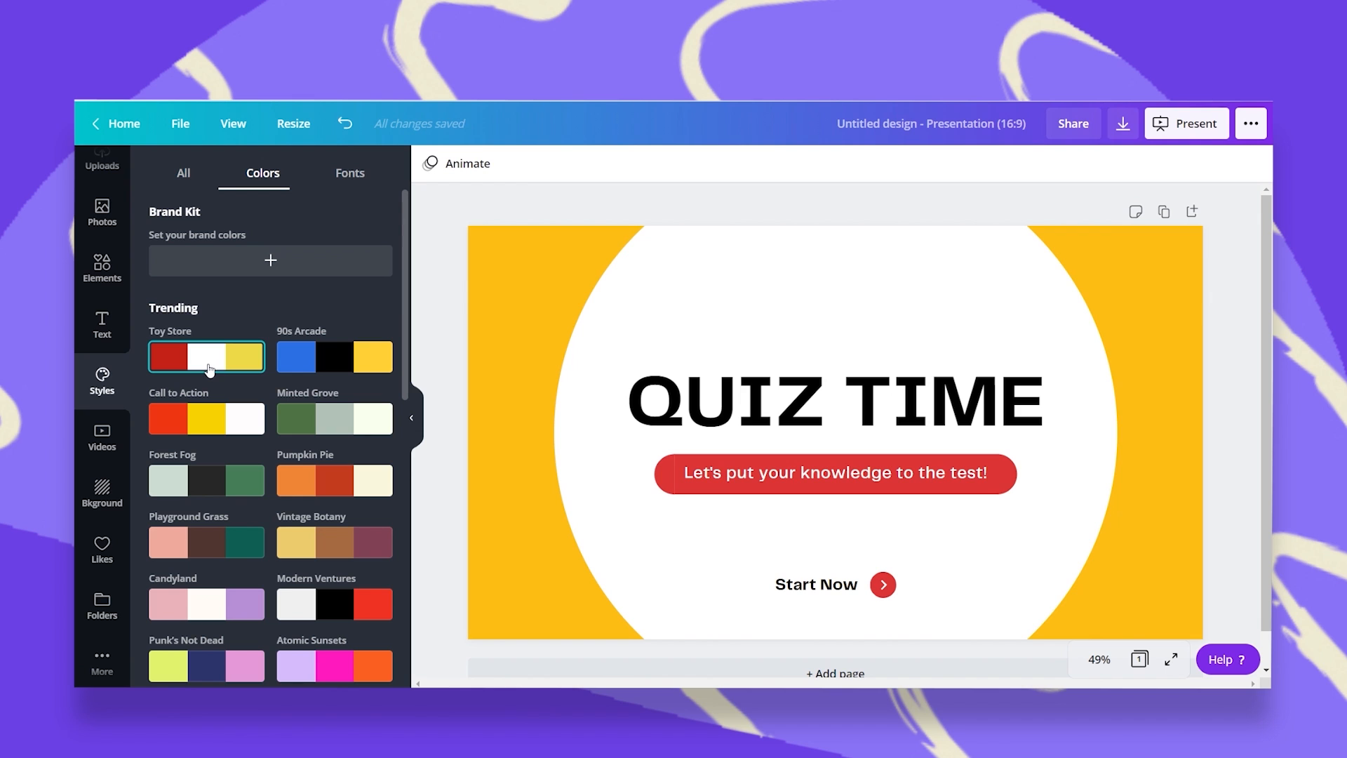
- Apply the Toy Store palette and shuffle it twice to a white circle on yellow with red accents
click(205, 356)
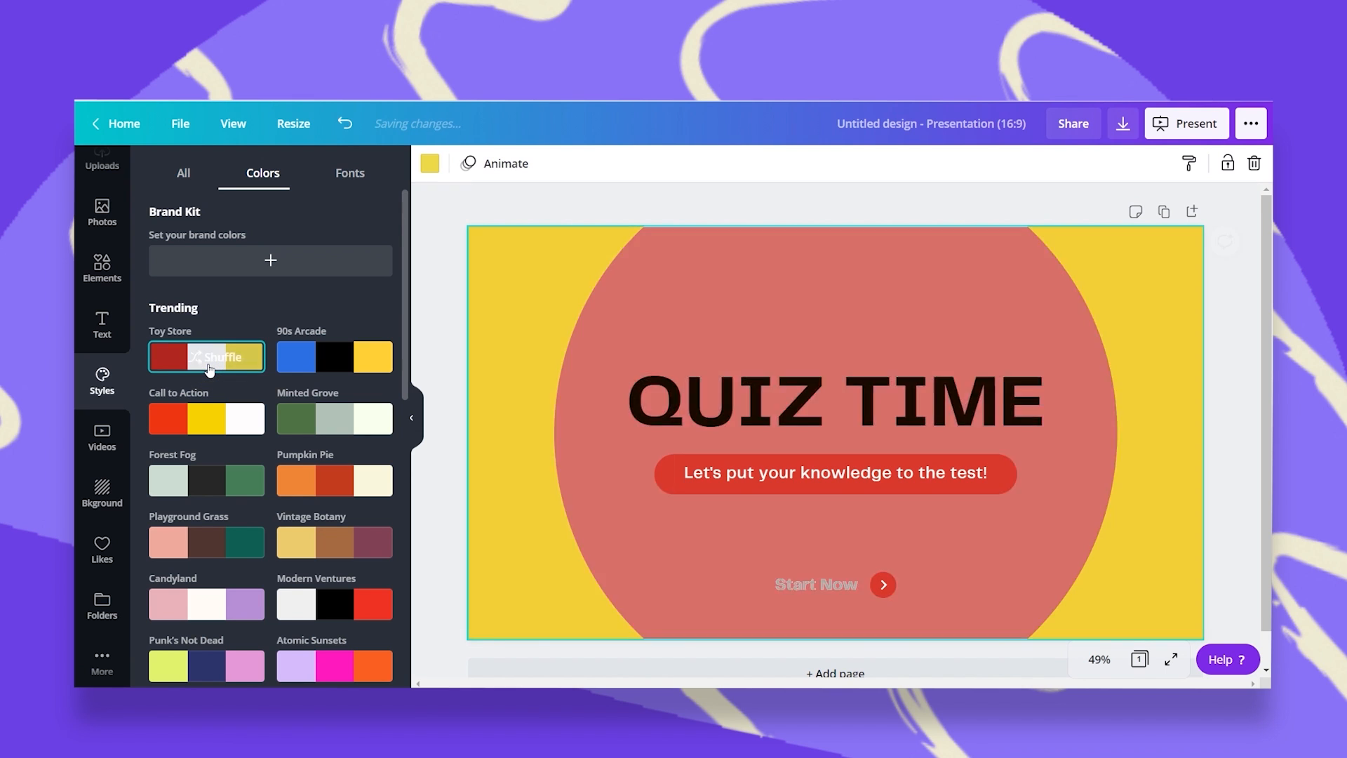
click(207, 356)
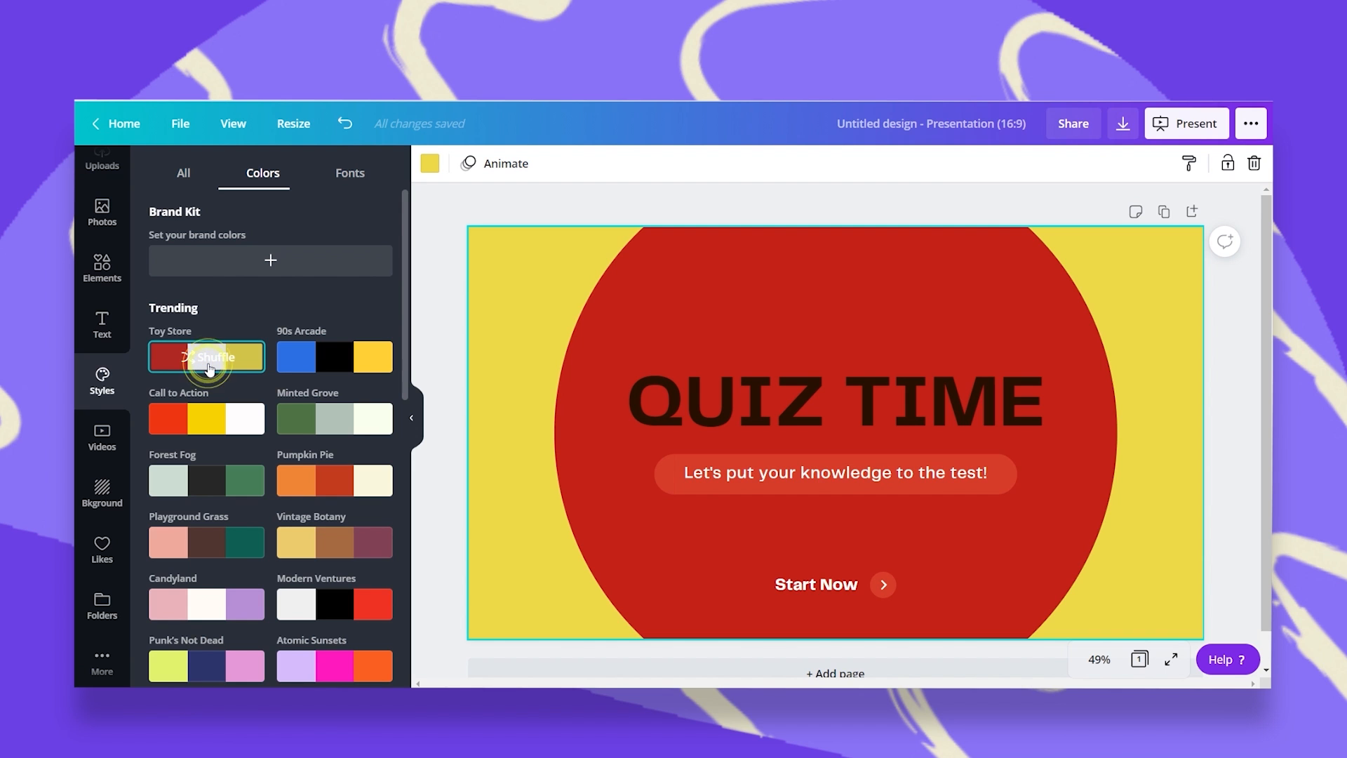
click(206, 356)
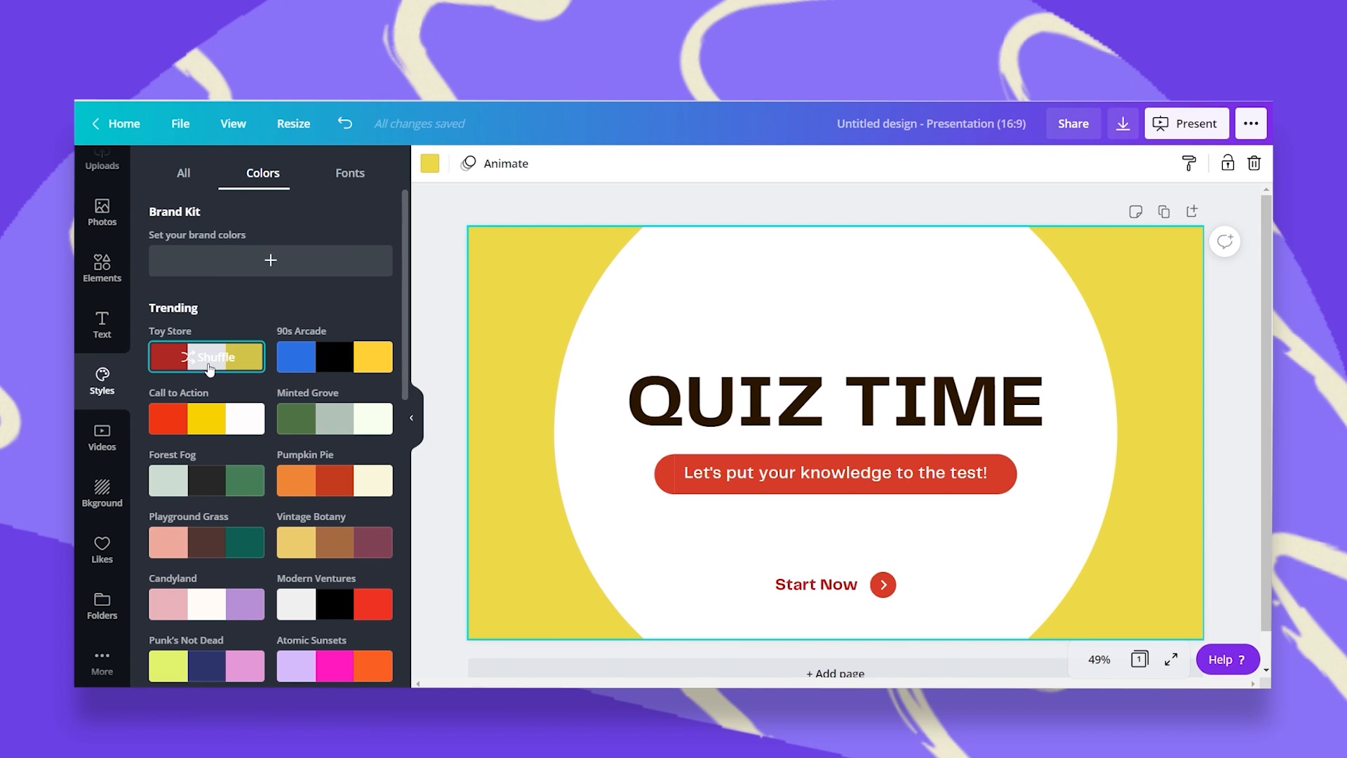
scroll(down, 3)
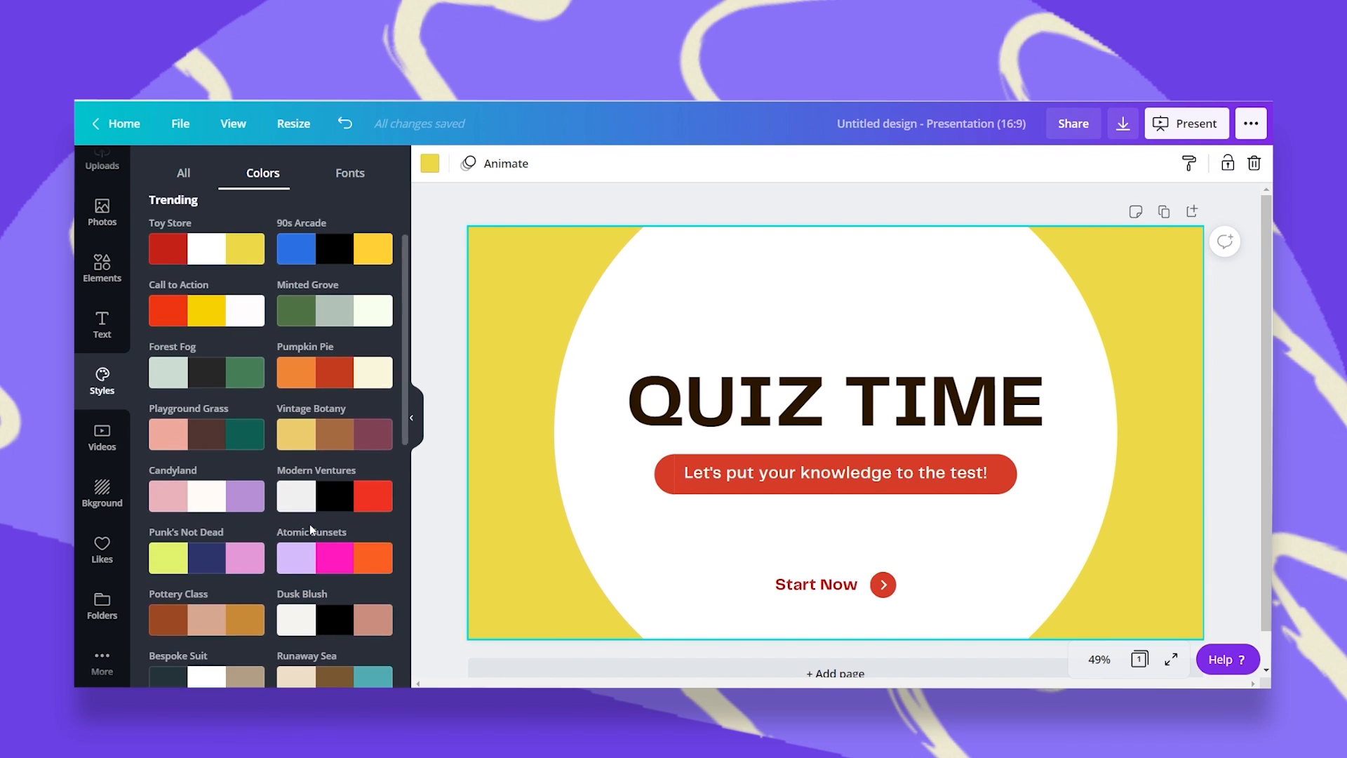
- Apply the Runaway Sea palette giving a teal background, brown circle and orange banner
scroll(down, 3)
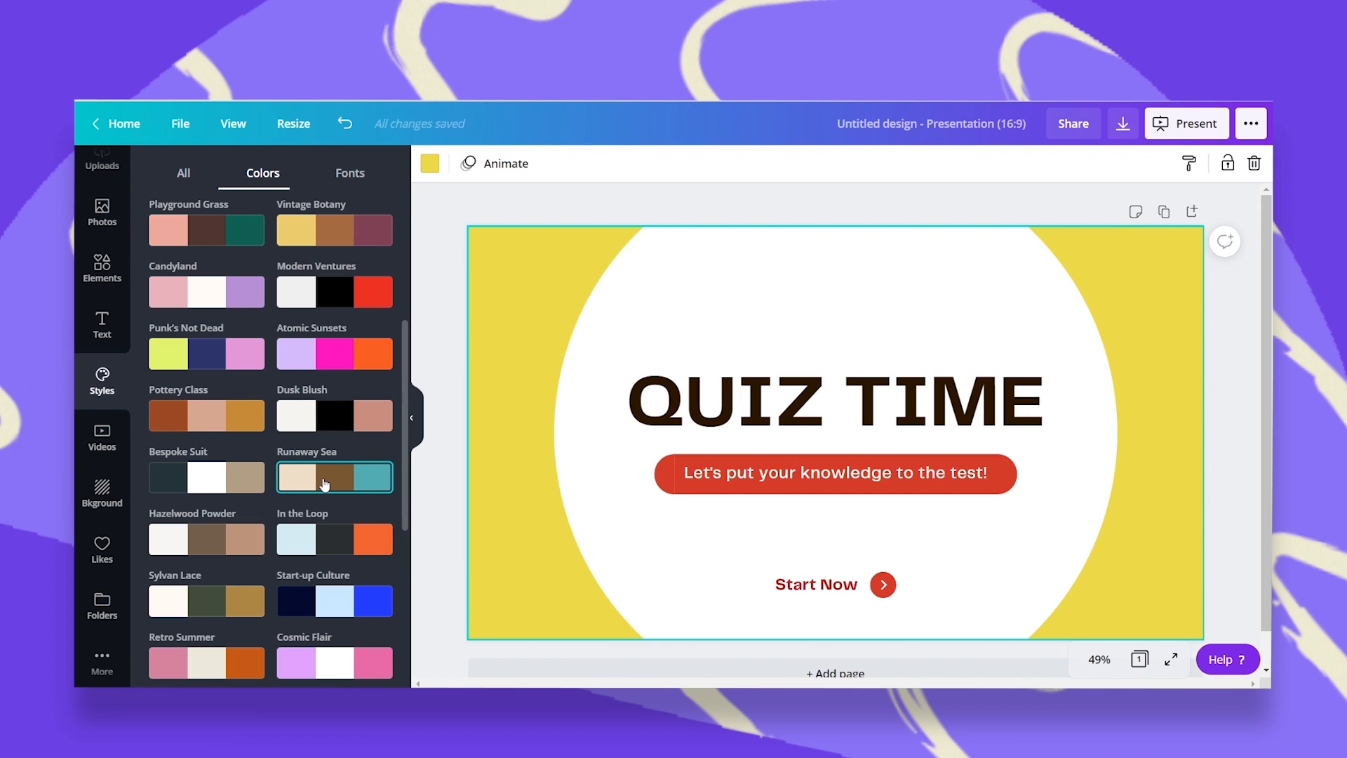
click(334, 477)
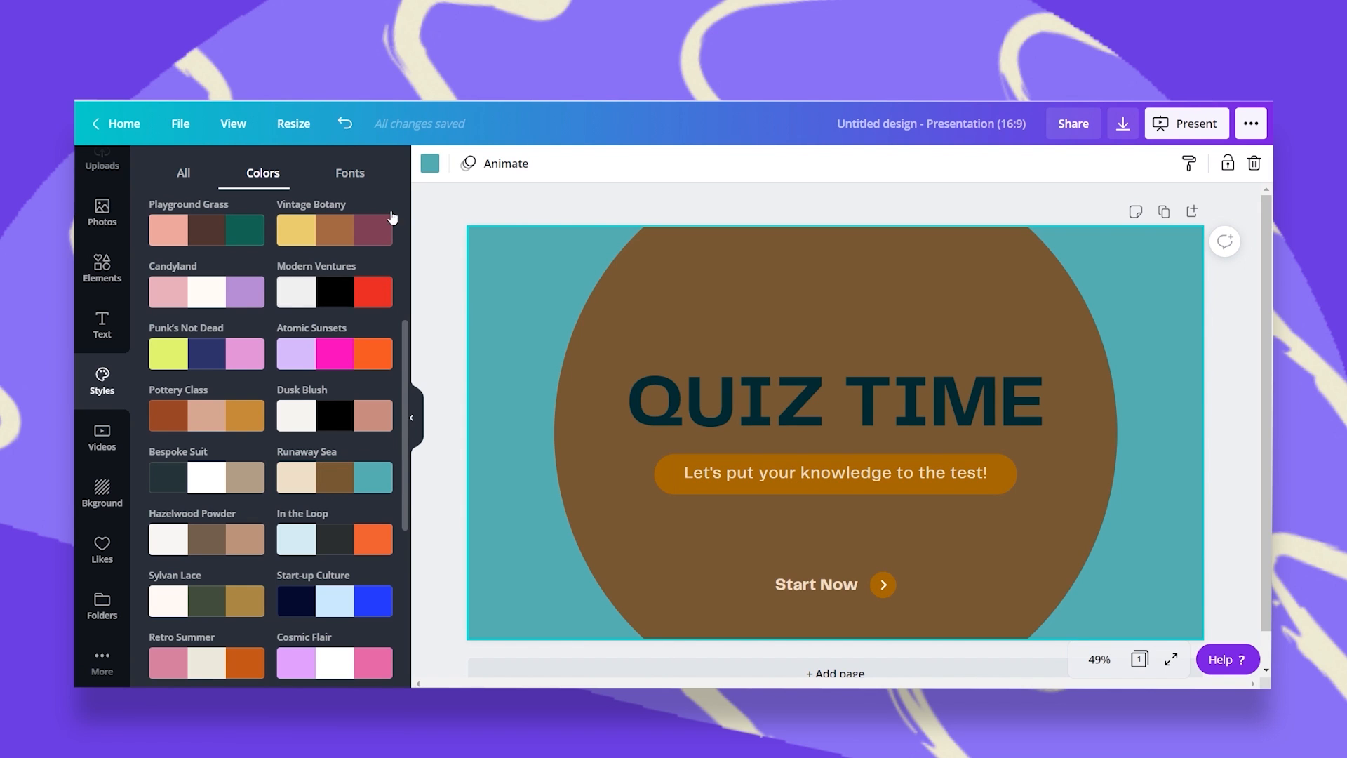
click(350, 172)
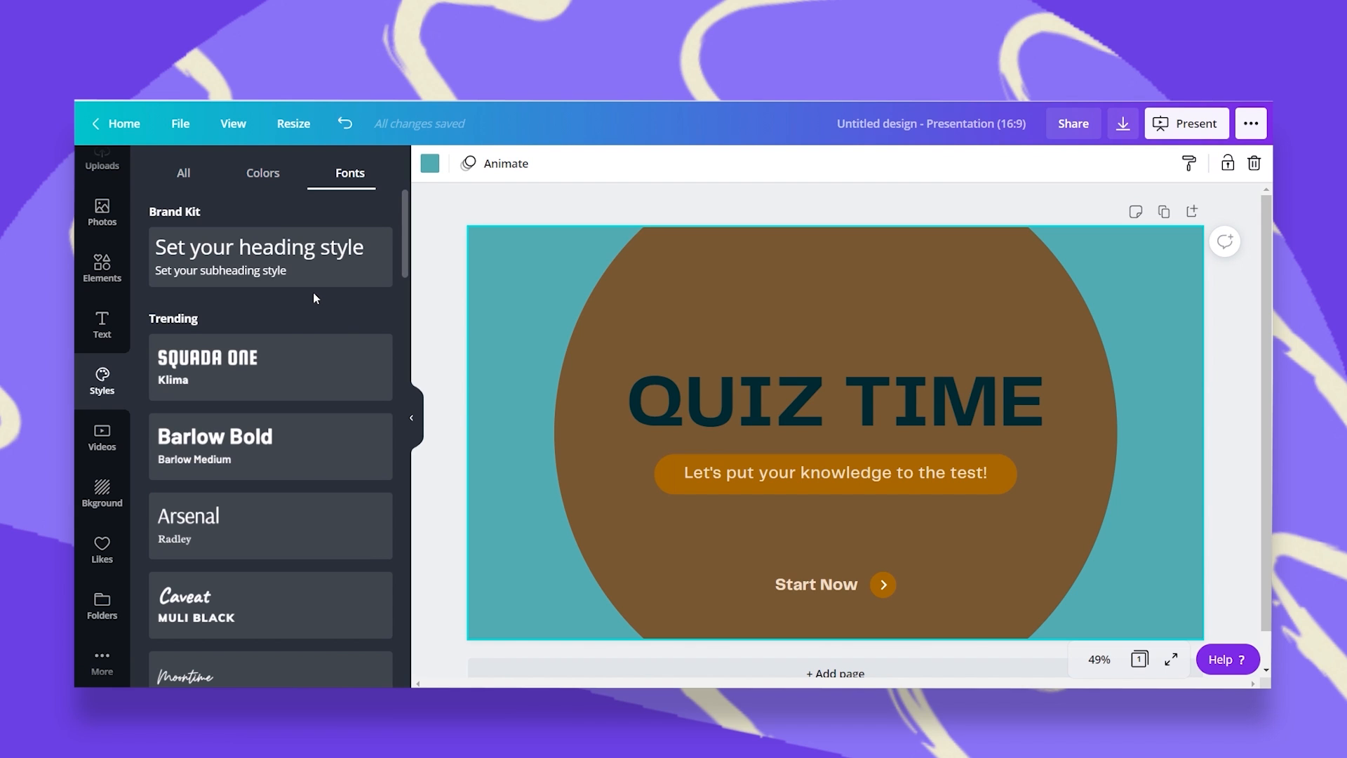
mouse_move(284, 385)
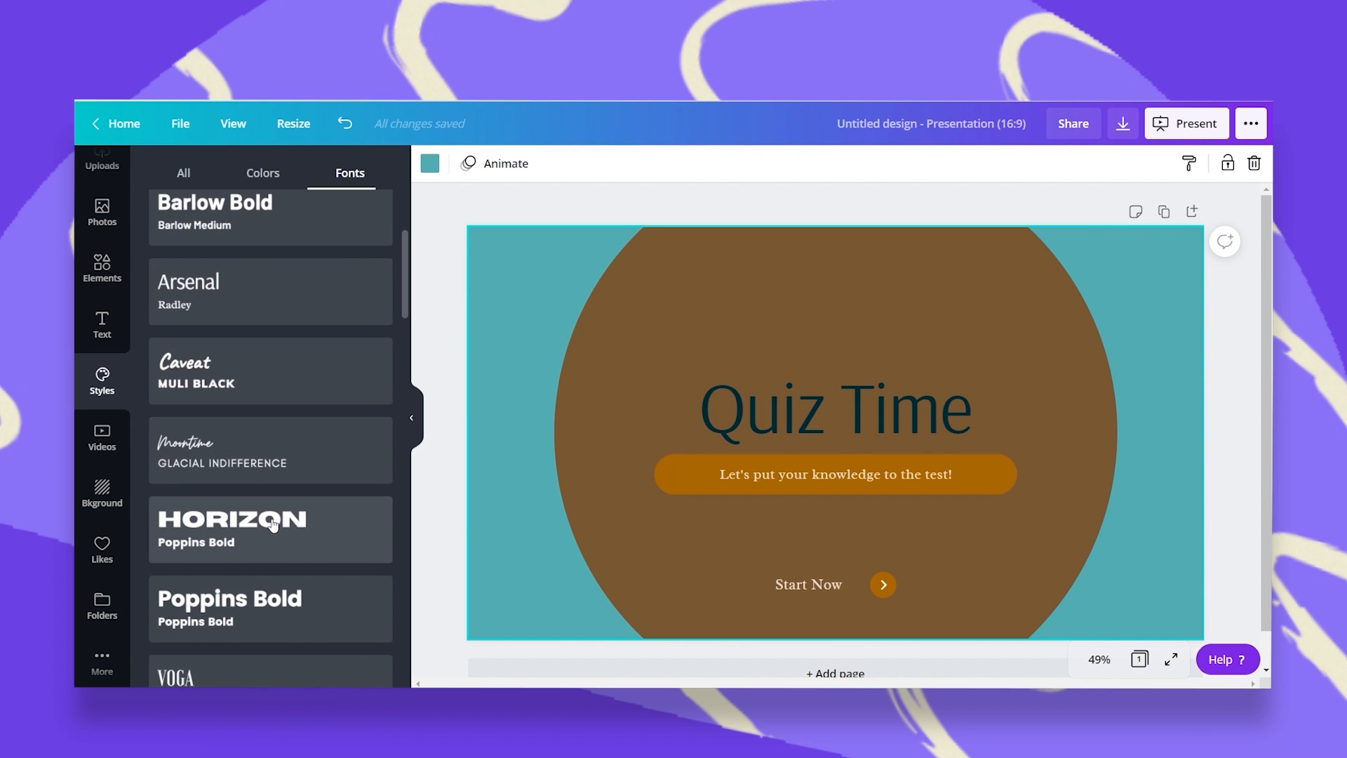
- Apply a font pairing with a brush-style heading and italic subheading to Quiz Time
click(269, 608)
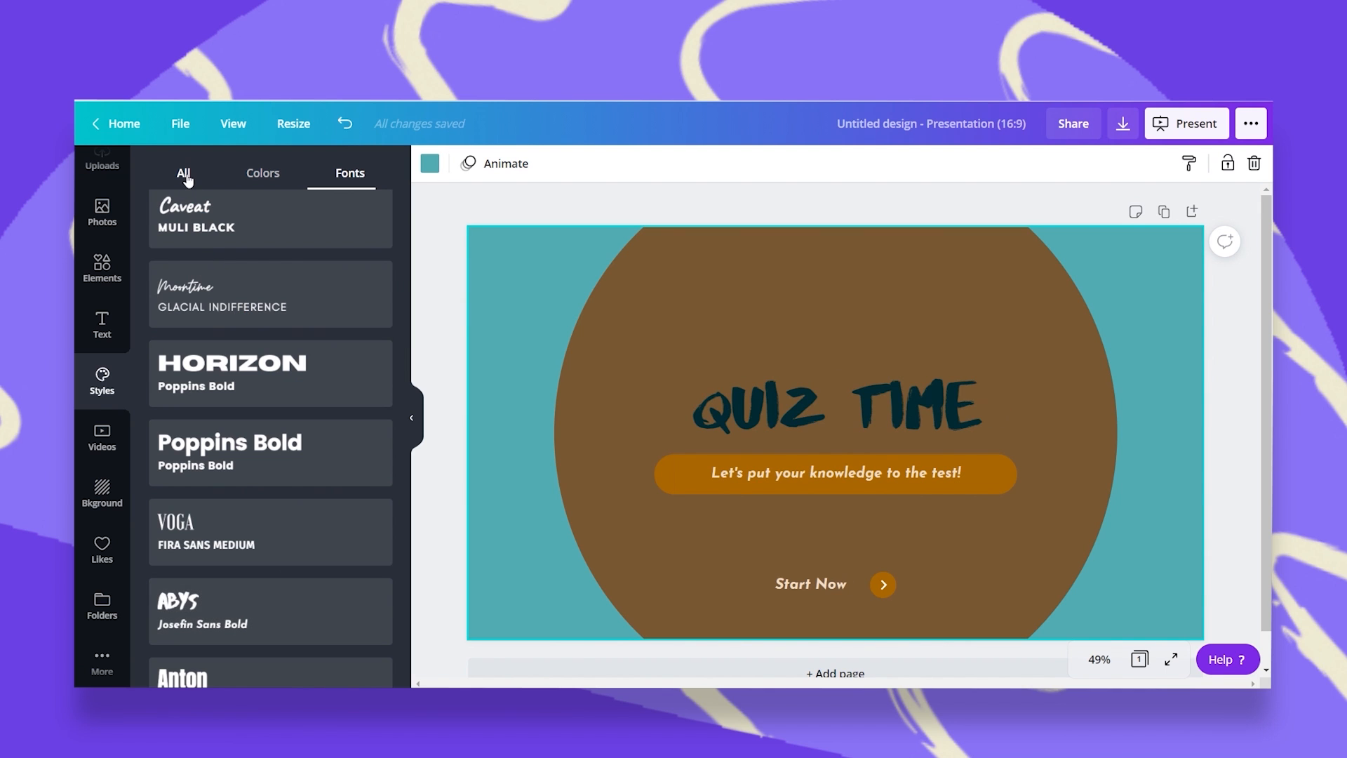
click(183, 173)
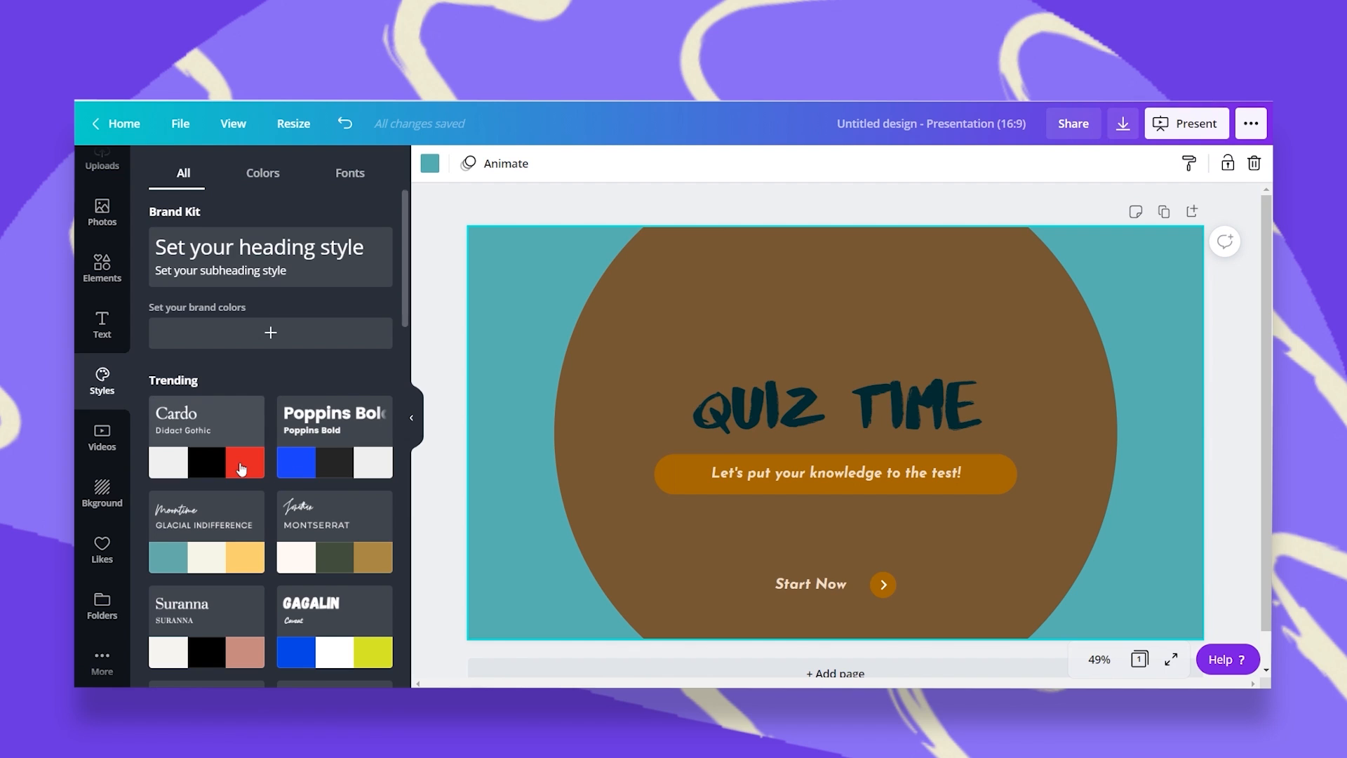
- Try the script-and-Montserrat style, then apply Barlow Bold shuffled to a teal circle on dark slate
scroll(down, 3)
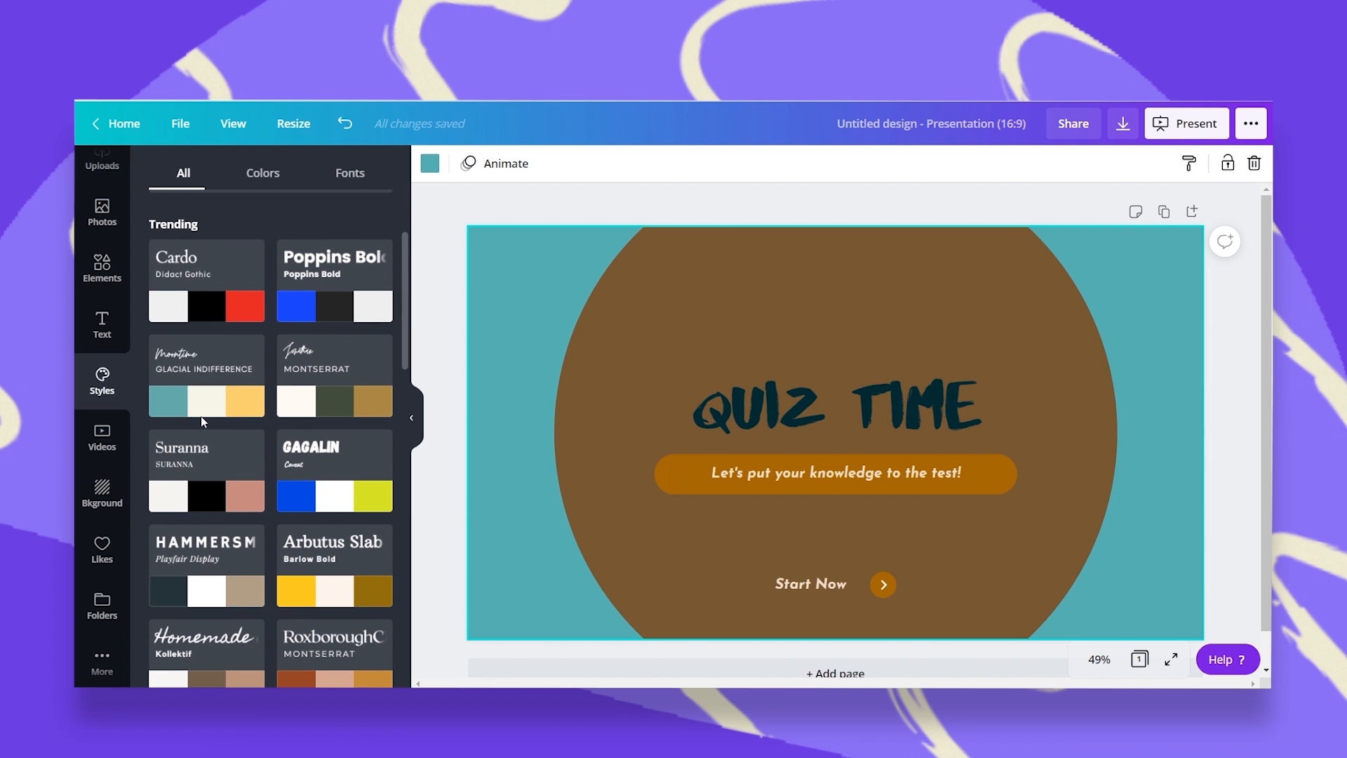
mouse_move(199, 396)
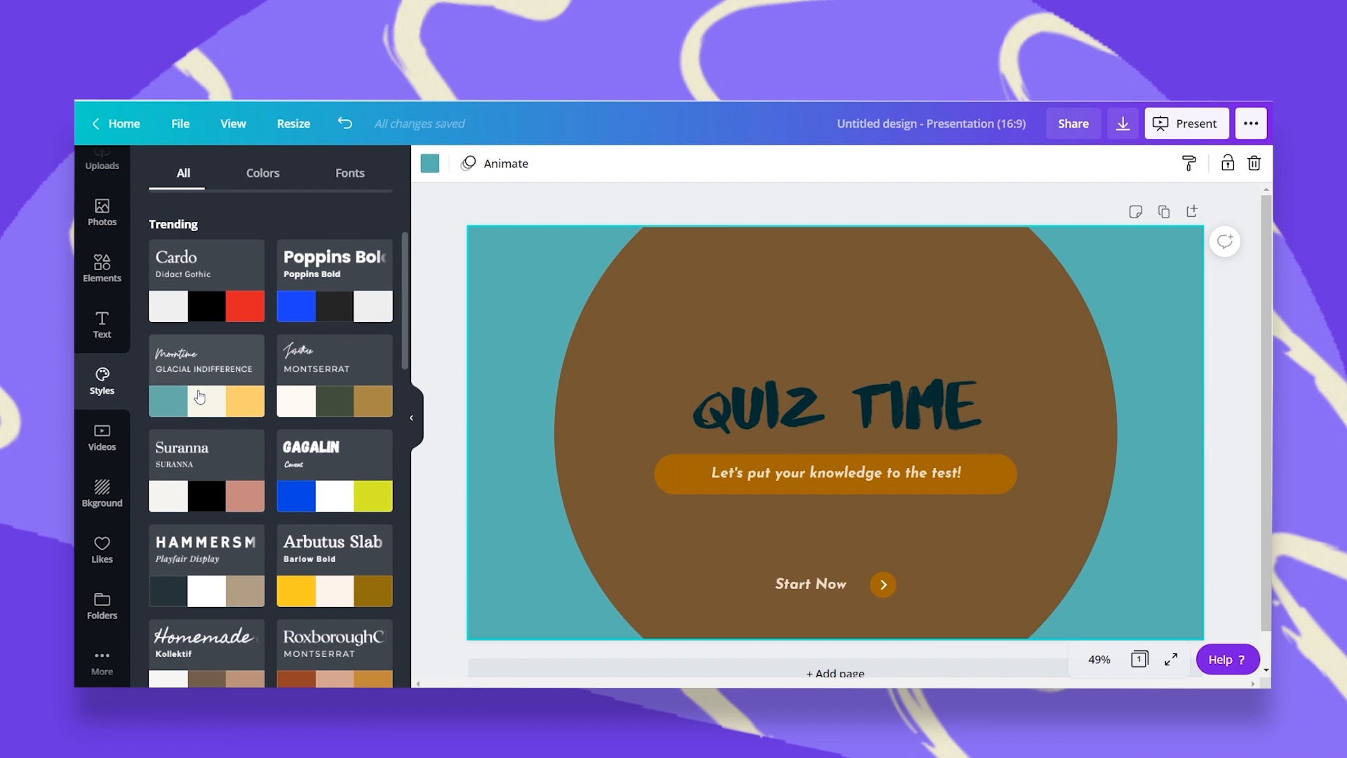
mouse_move(219, 396)
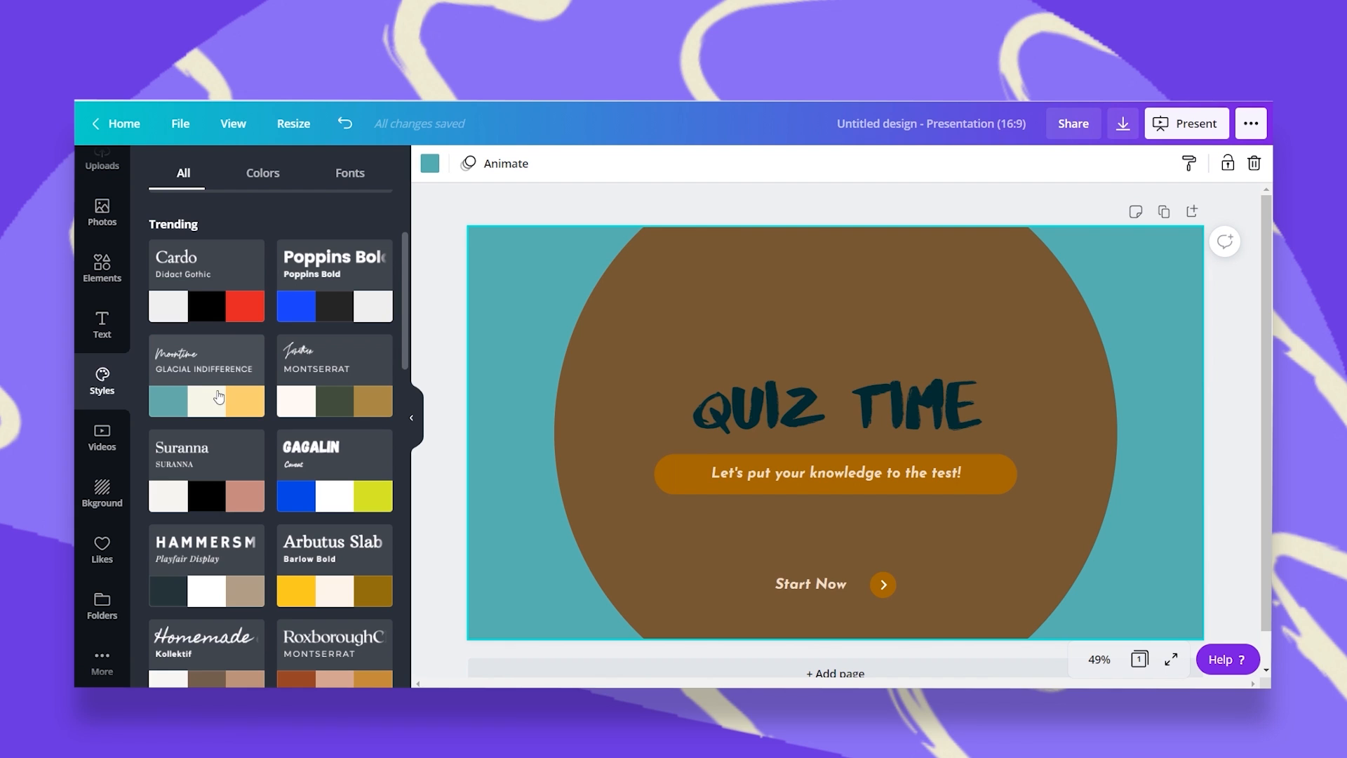
click(334, 359)
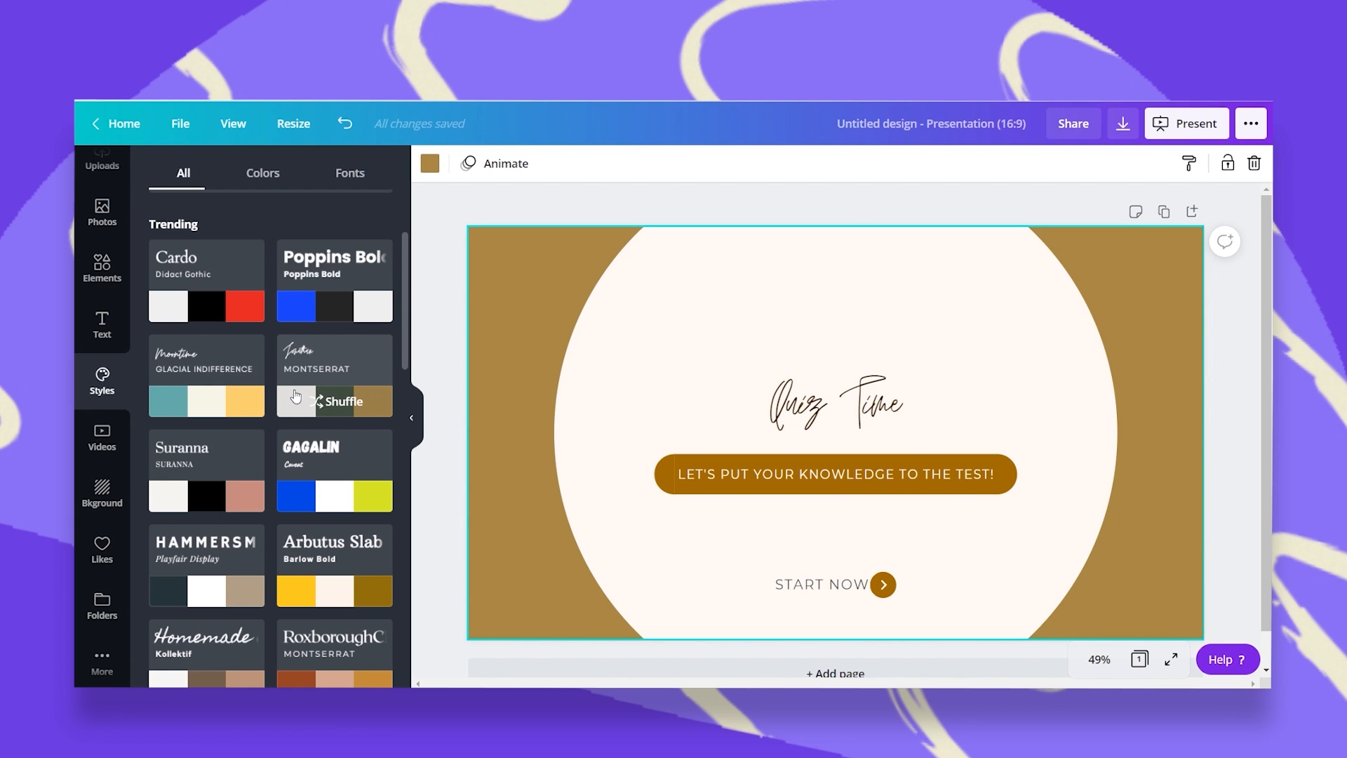
scroll(down, 3)
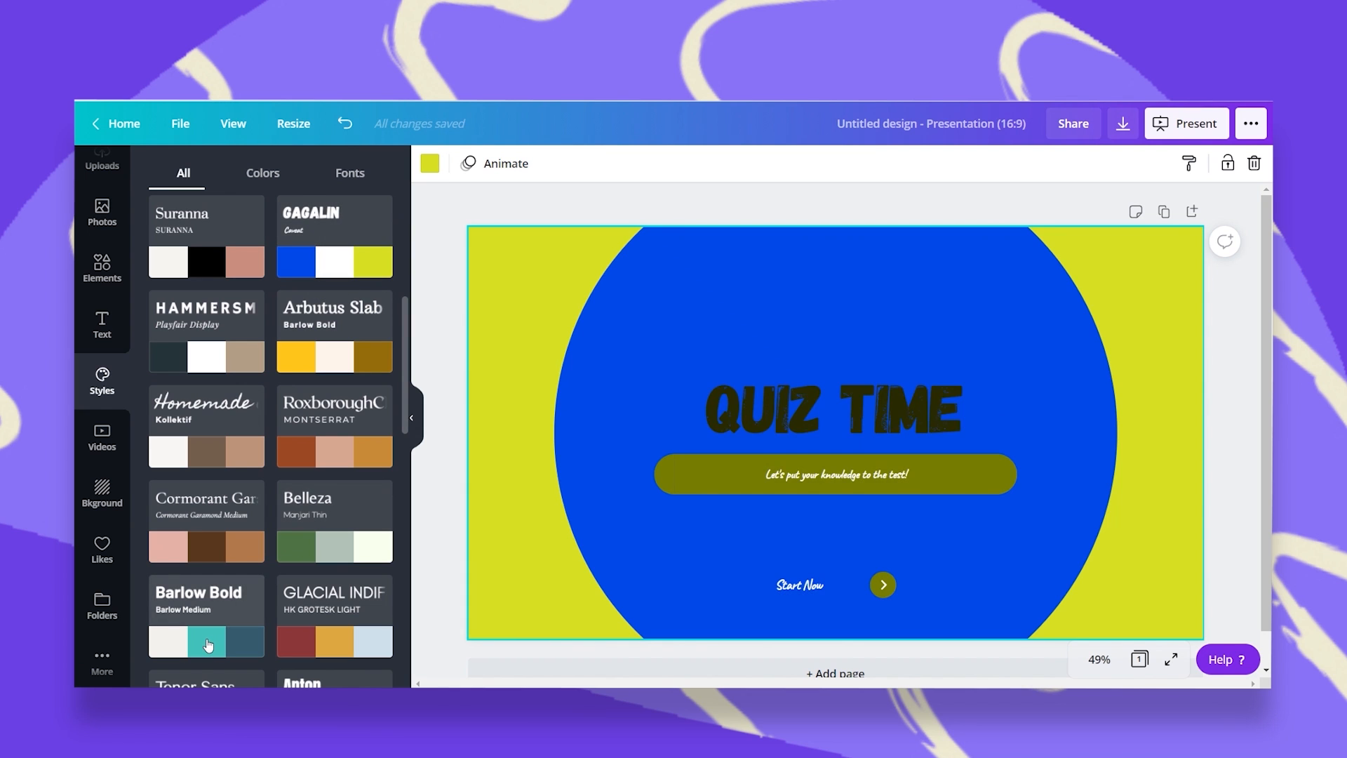
click(206, 642)
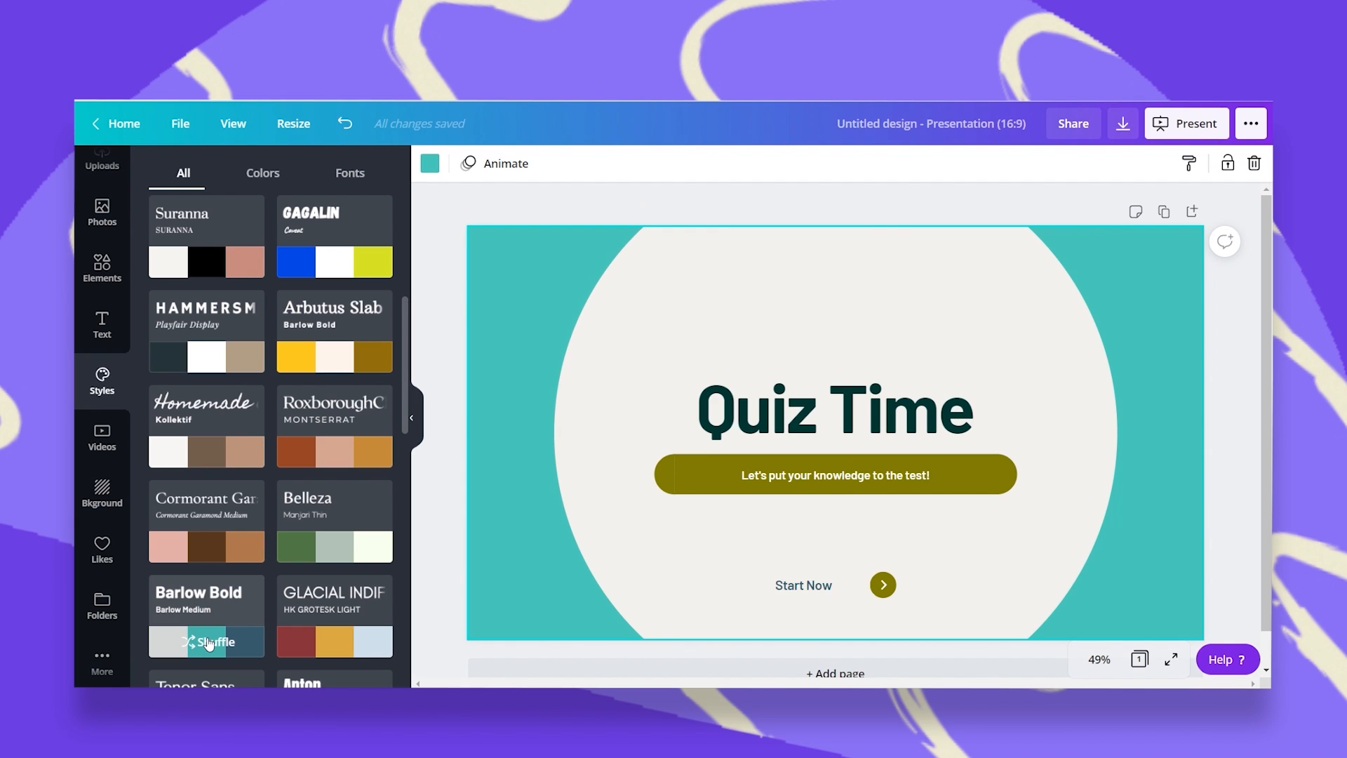
click(206, 641)
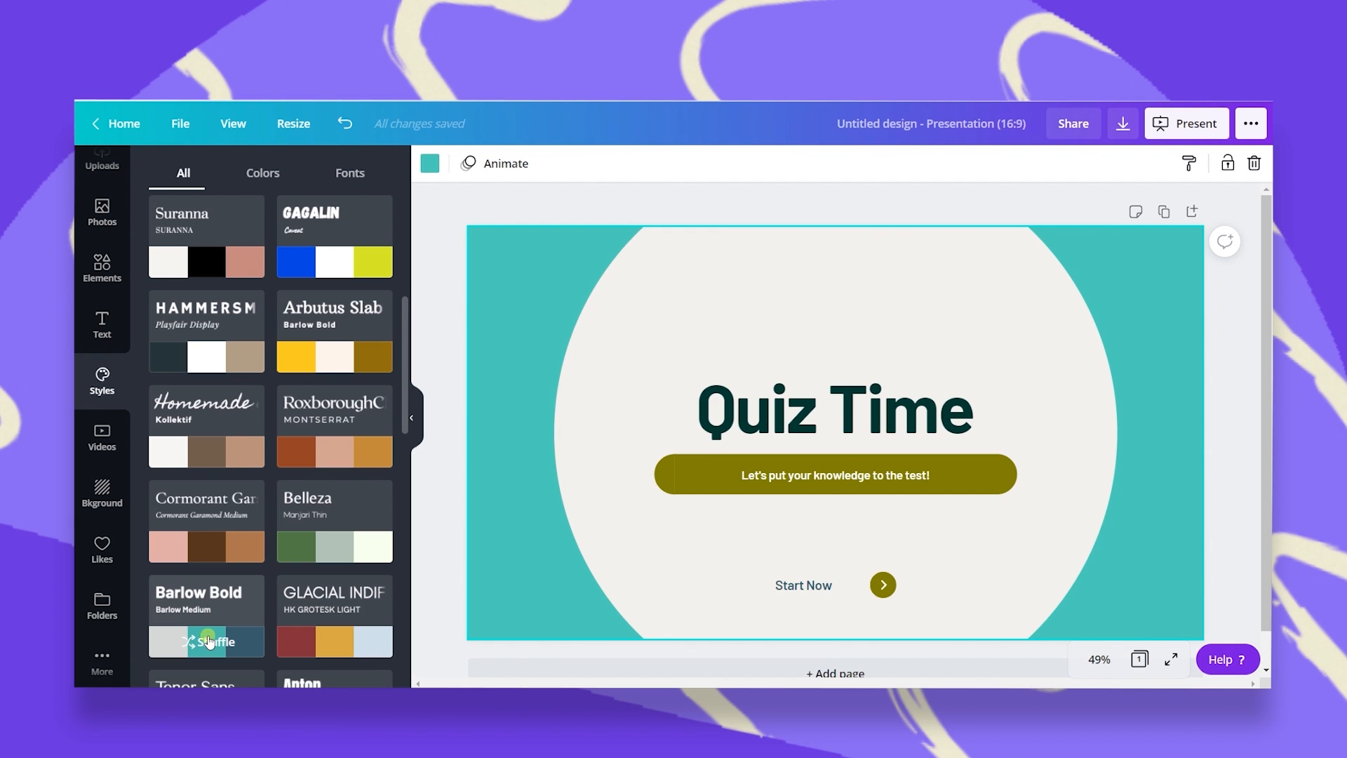
click(206, 642)
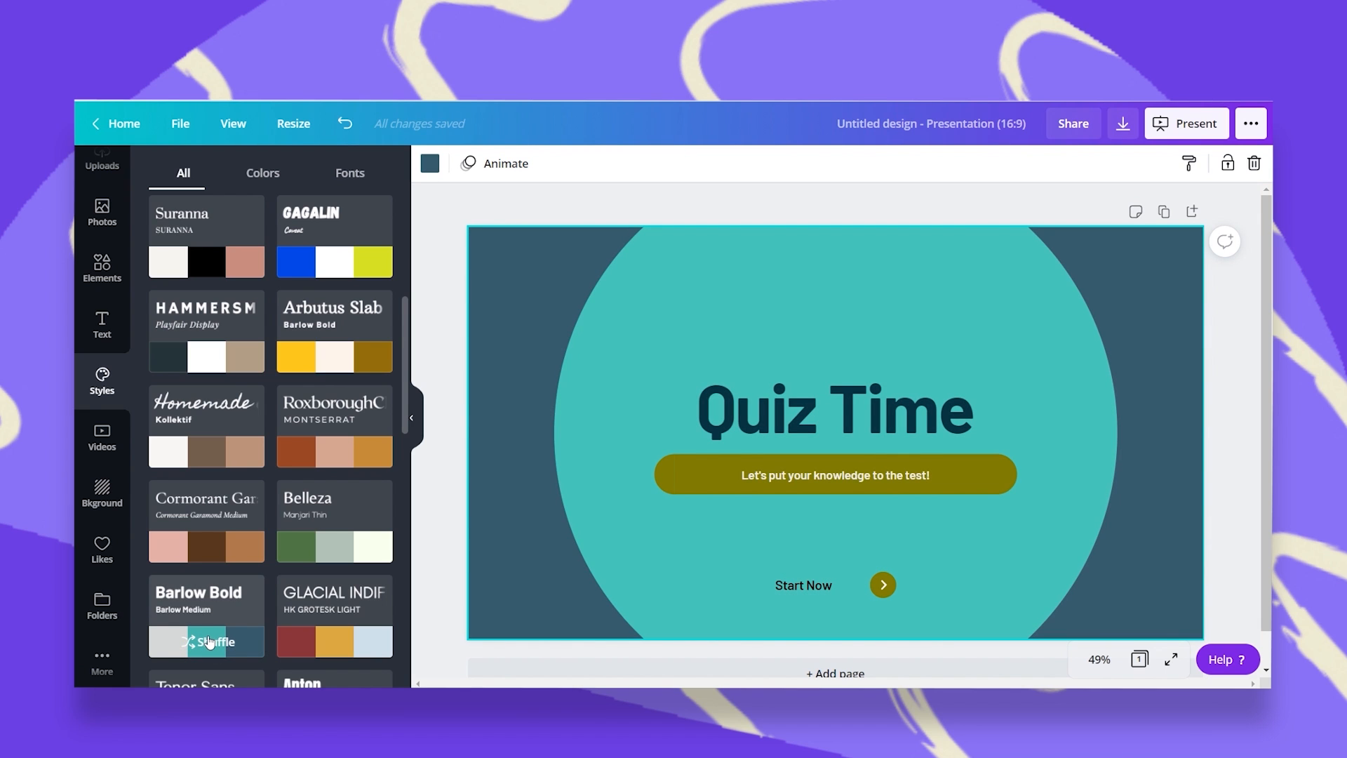